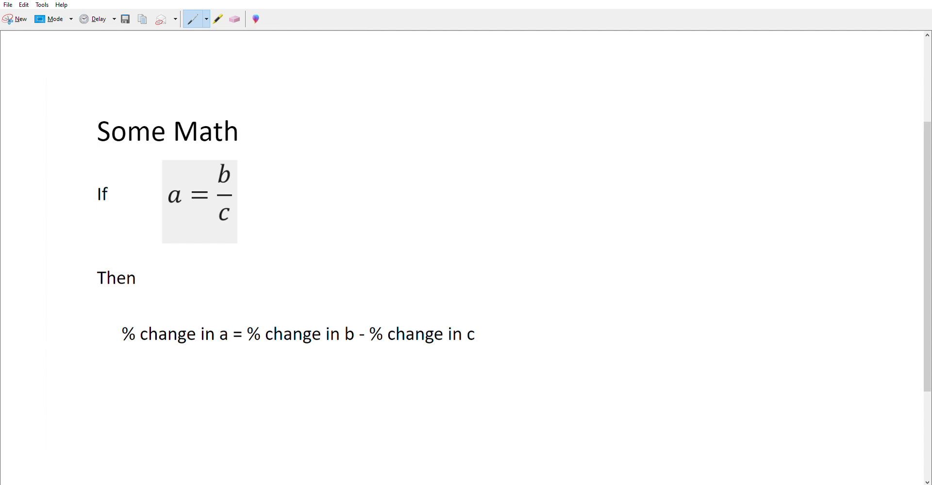
# Circle a, b, c, the whole a = b/c formula, and '% change in a' in red ink
pyautogui.moveTo(166, 184); pyautogui.dragTo(178, 210)
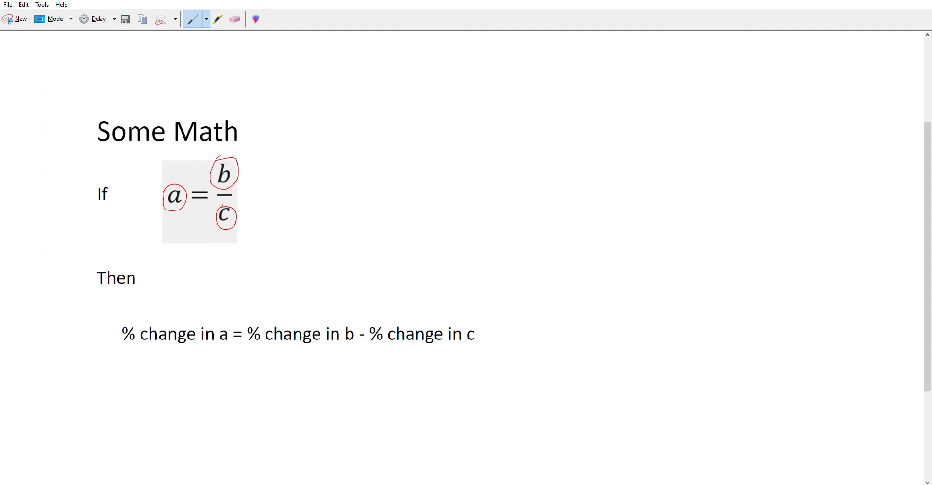
pyautogui.moveTo(157, 151); pyautogui.dragTo(253, 246)
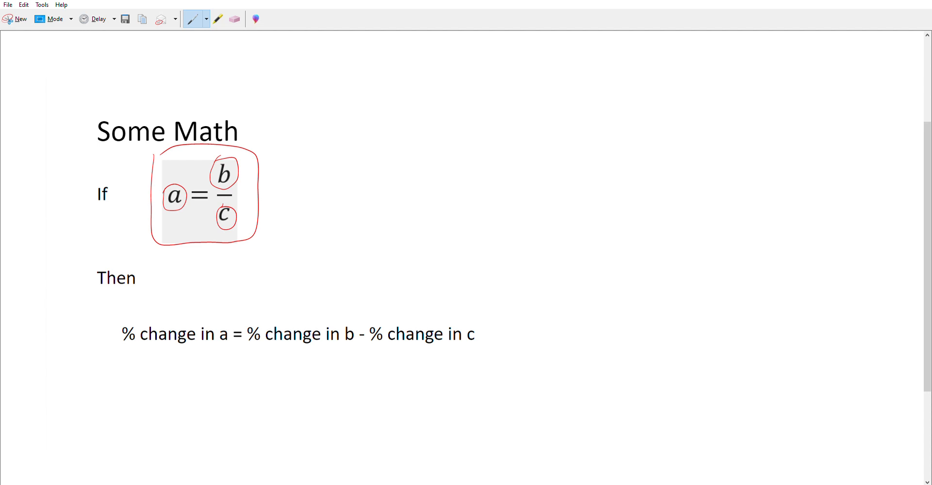
pyautogui.moveTo(131, 315); pyautogui.dragTo(172, 348)
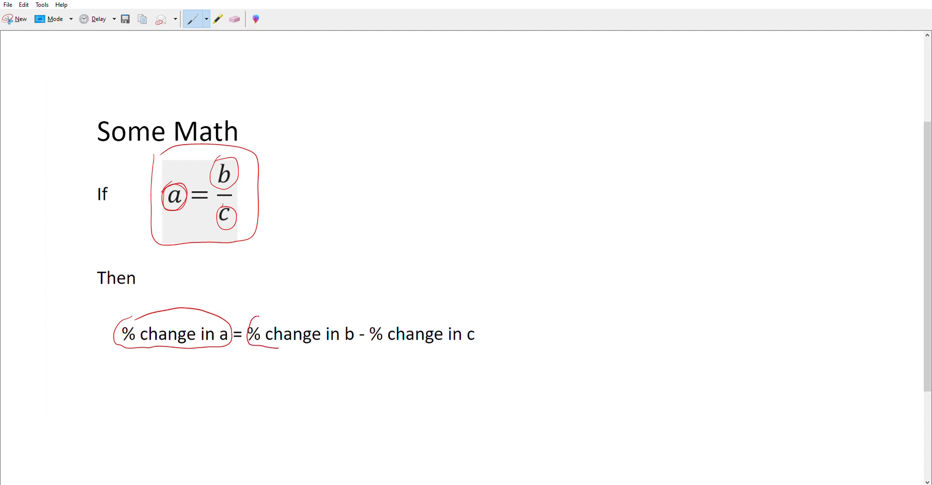
# Circle '% change in b' and '% change in c', then handwrite a = b/c beside the formula
pyautogui.moveTo(249, 317); pyautogui.dragTo(356, 339)
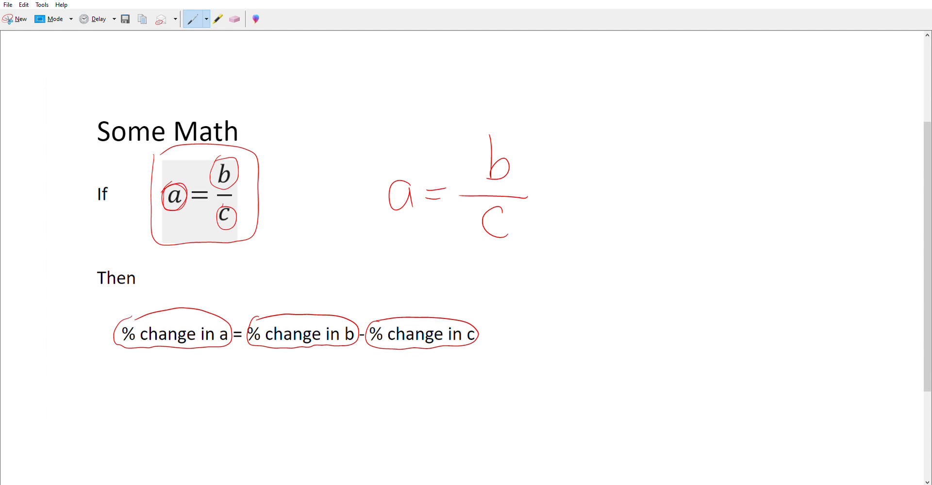
# Handwrite '%chg a = %chg b − %chg c' below, with an upward arrow and 10 beside b
pyautogui.moveTo(339, 255); pyautogui.dragTo(392, 291)
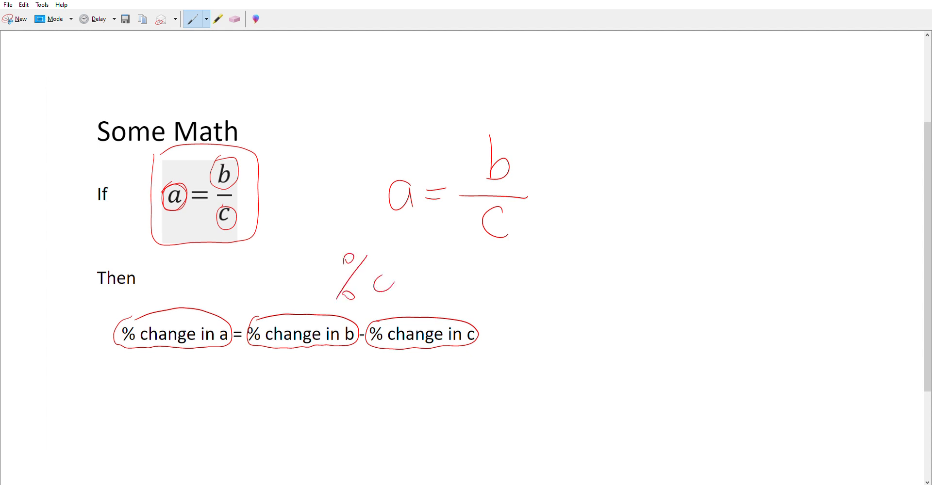
pyautogui.moveTo(374, 283); pyautogui.dragTo(523, 282)
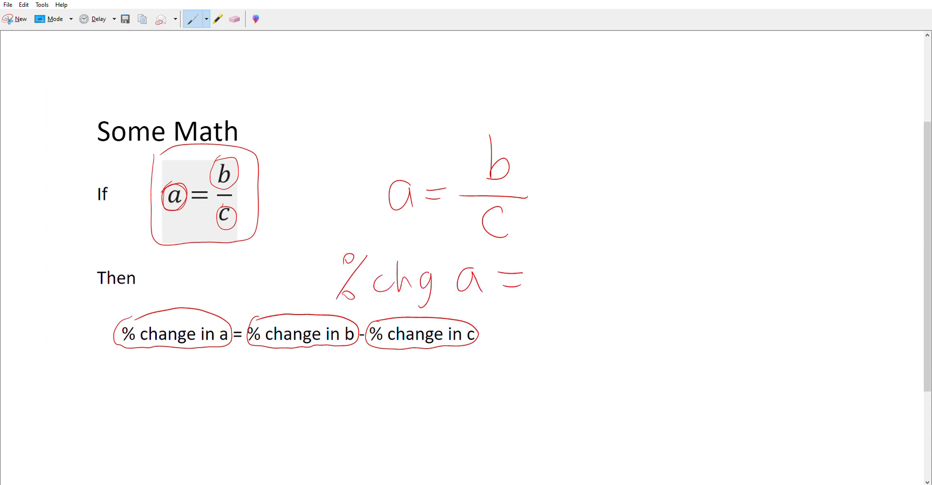
pyautogui.moveTo(546, 261); pyautogui.dragTo(638, 286)
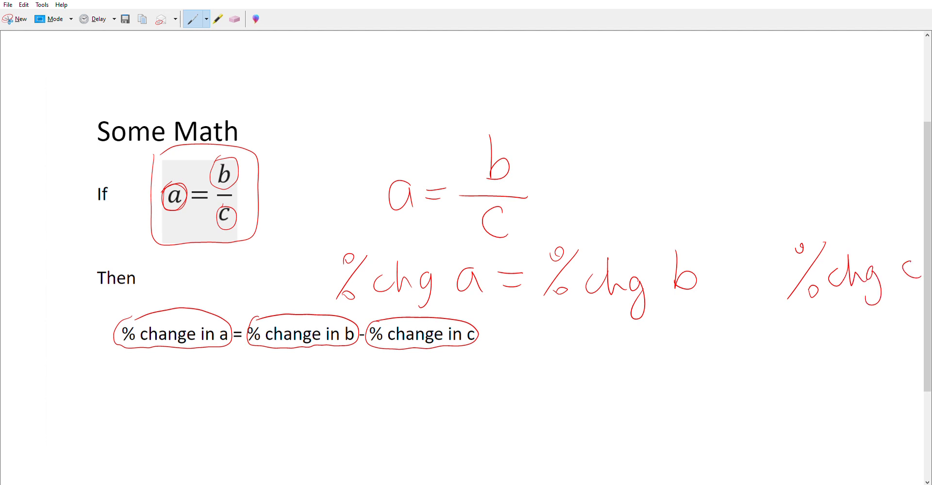
pyautogui.moveTo(720, 270); pyautogui.dragTo(758, 267)
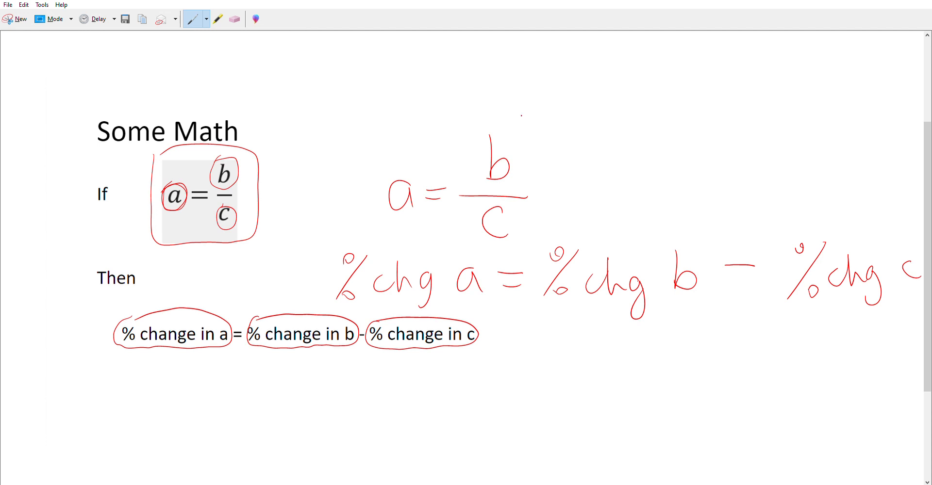
pyautogui.moveTo(523, 143); pyautogui.dragTo(588, 126)
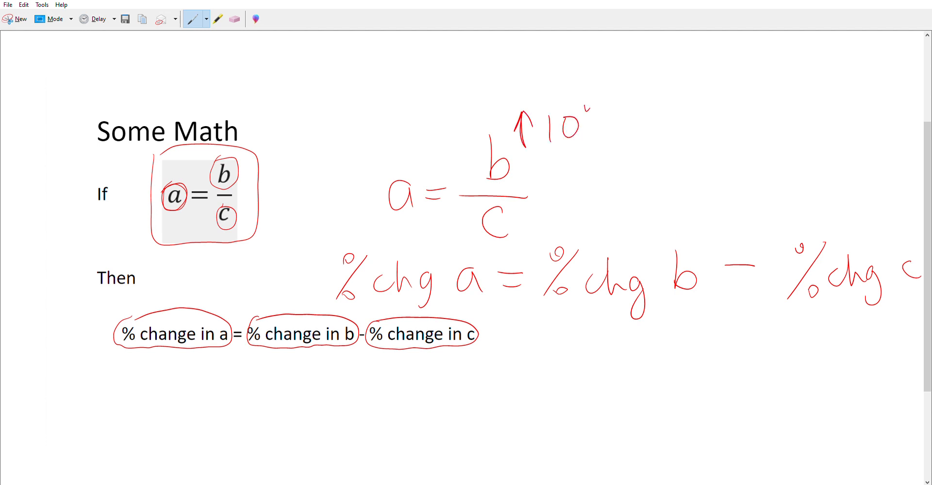